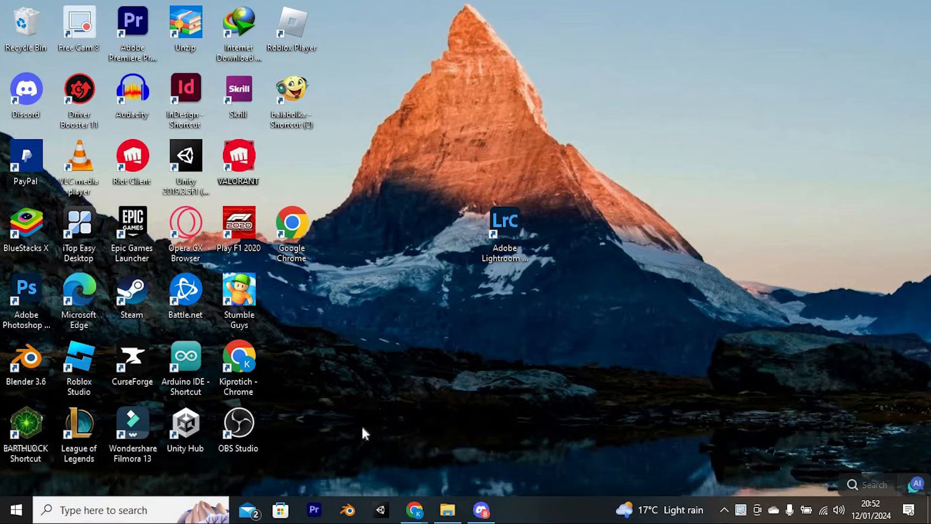
pyautogui.moveTo(309, 399)
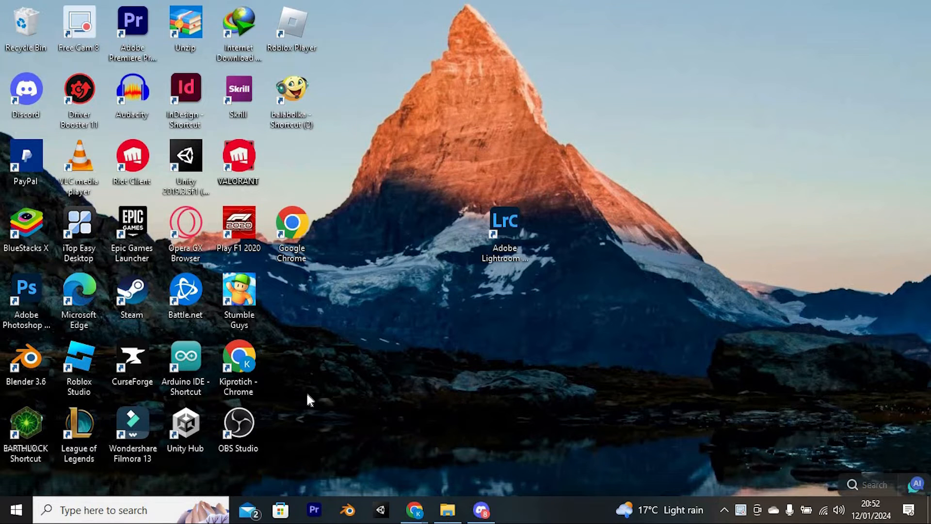
# Launch Google Chrome and search Google for 'aliexpress'.
pyautogui.click(238, 357)
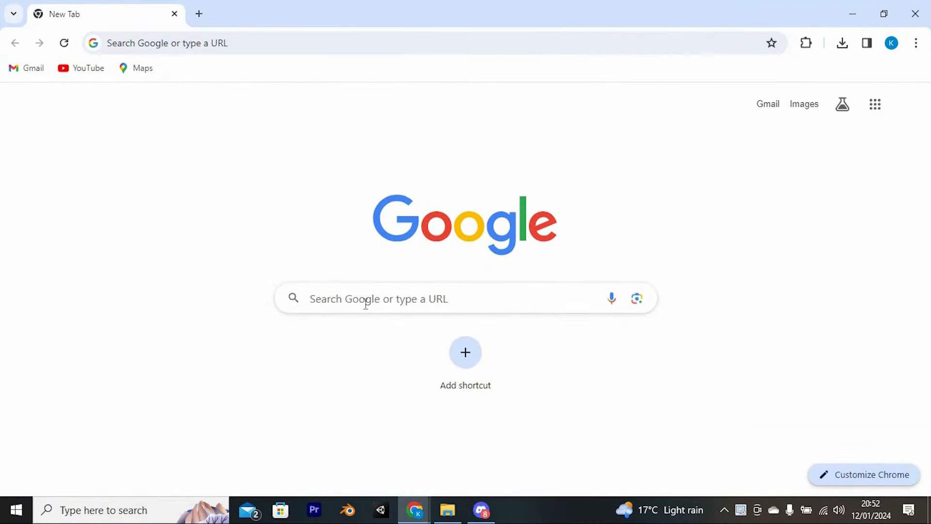
pyautogui.write('aliexpress')
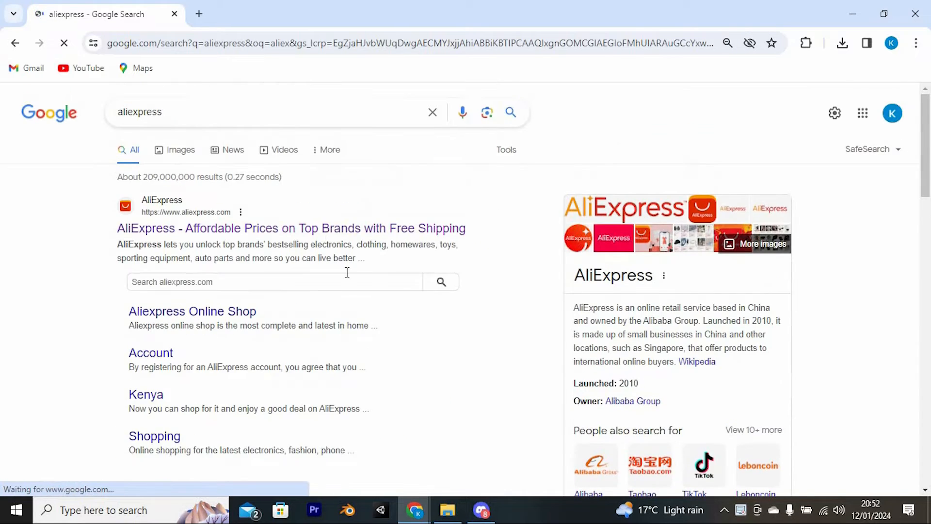
pyautogui.click(291, 228)
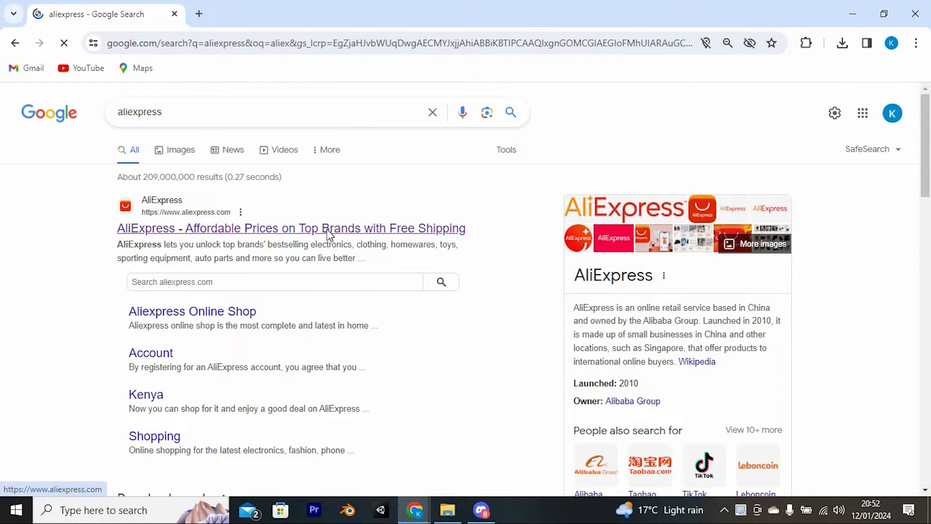
# Go to the official AliExpress site from the results and scroll through the homepage deals.
pyautogui.click(291, 228)
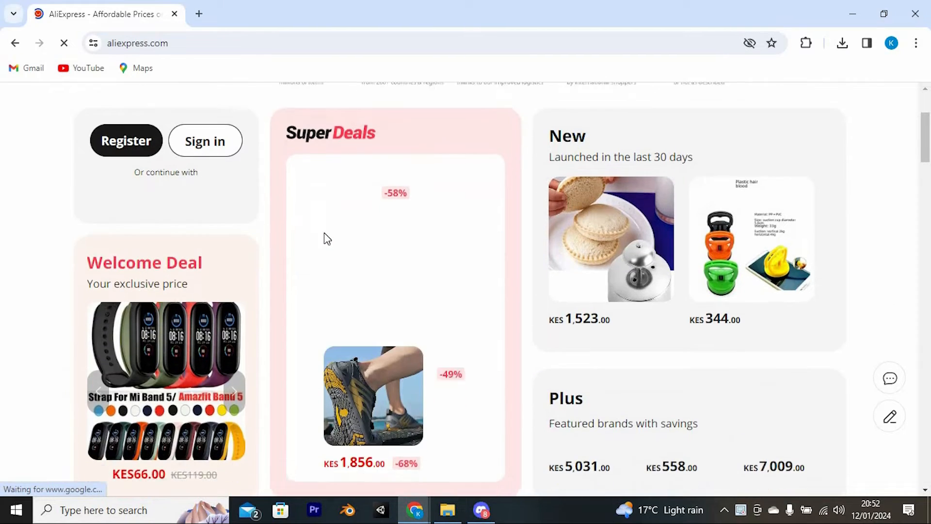
pyautogui.scroll(-3)
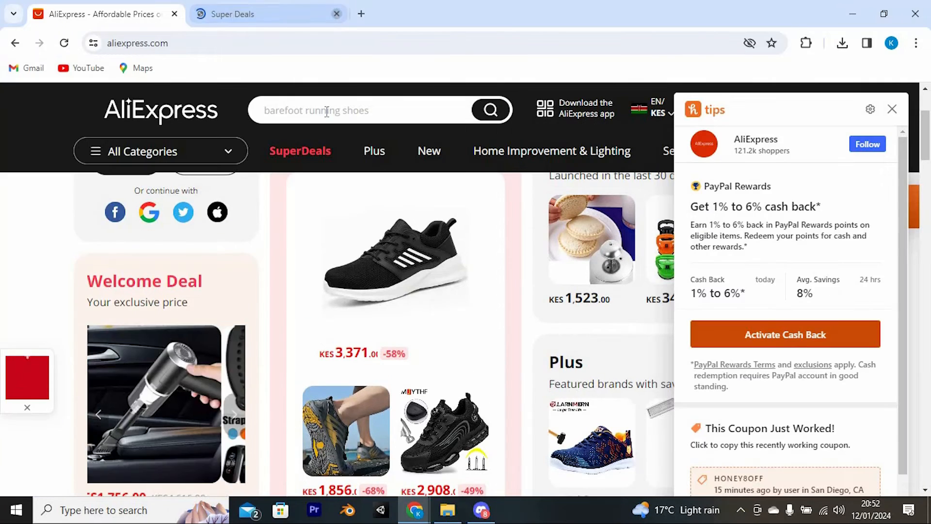
# Search AliExpress for 'shoes' and scroll the product listings.
pyautogui.click(342, 111)
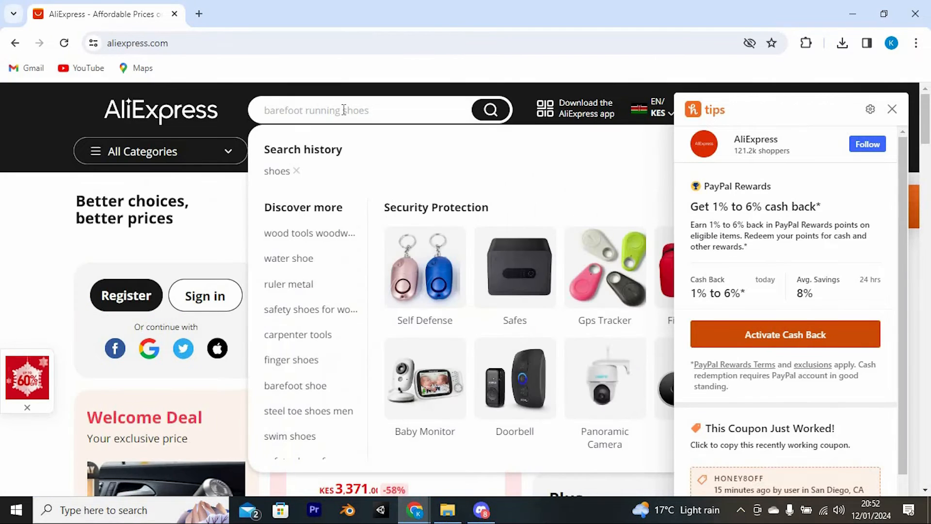
pyautogui.write('sh')
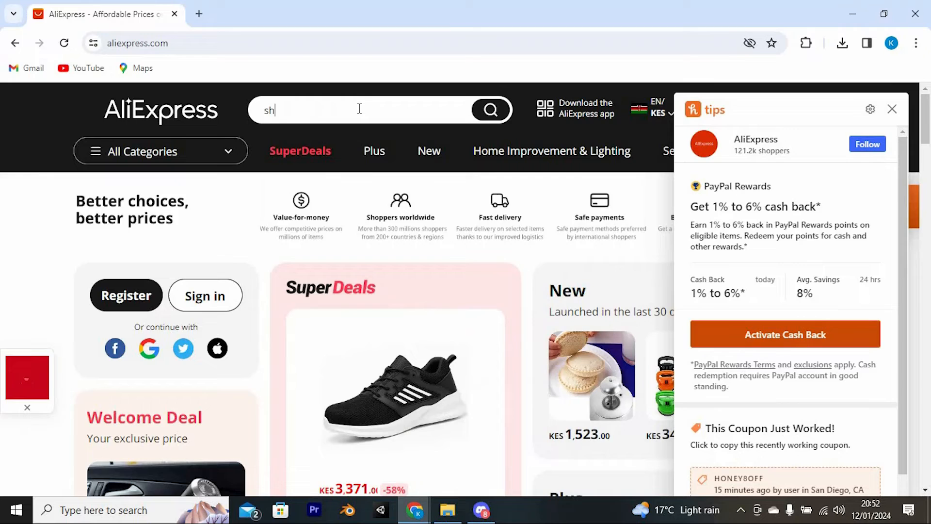
pyautogui.write('shoes')
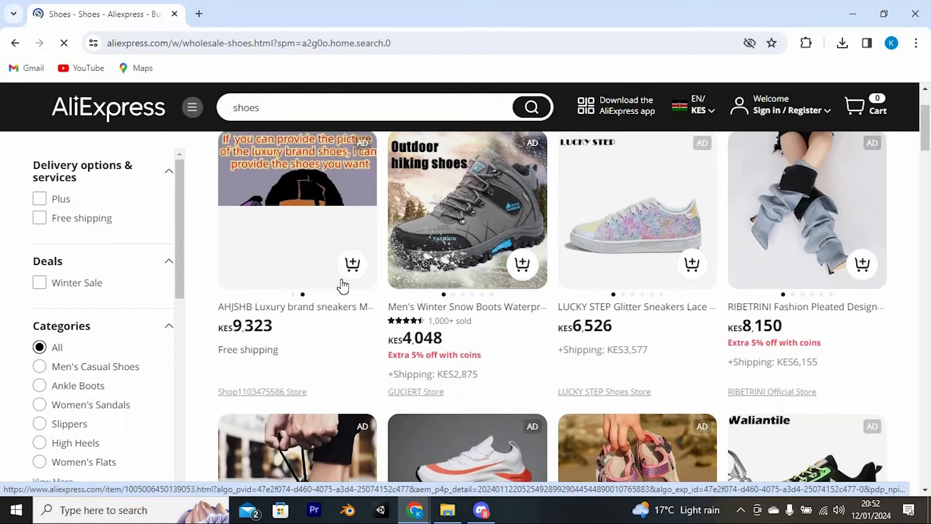
pyautogui.scroll(-3)
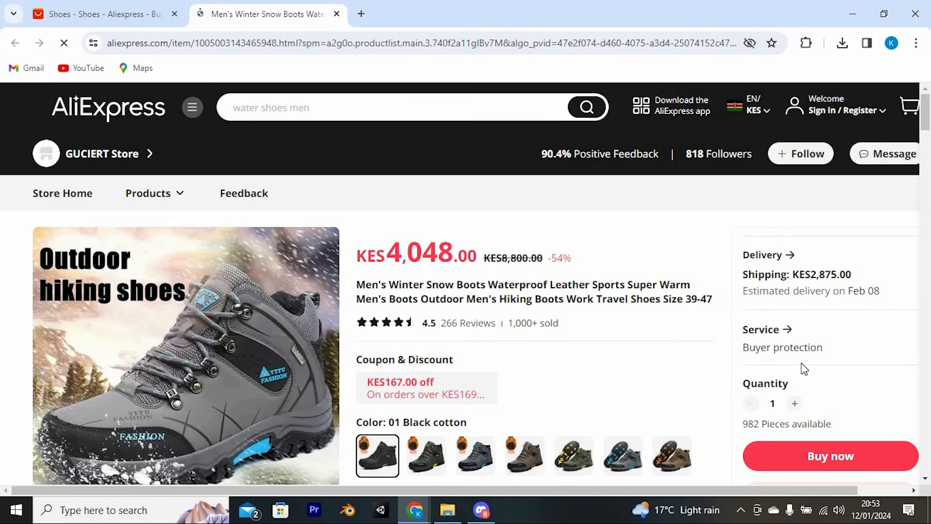
# Heart the winter snow boots, close the Register/Sign in popup, and minimize Chrome.
pyautogui.scroll(-3)
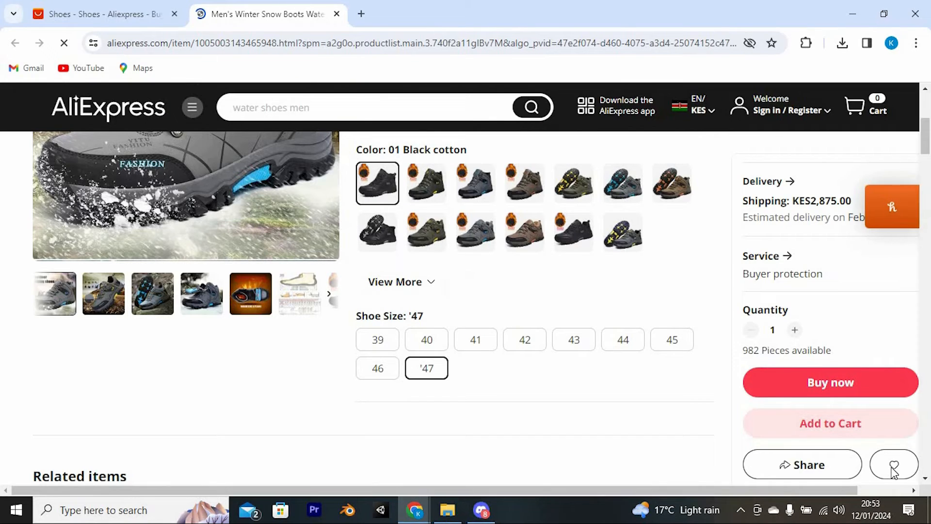
pyautogui.click(893, 464)
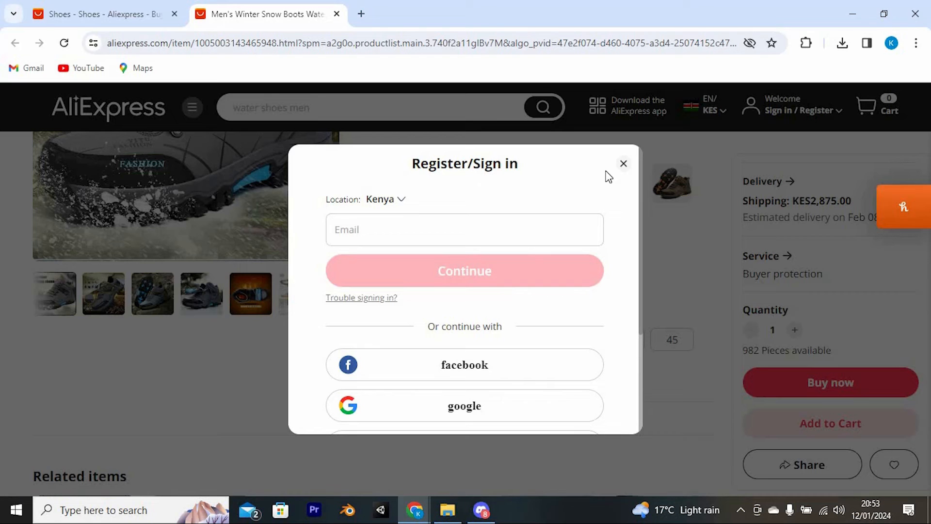
pyautogui.click(624, 163)
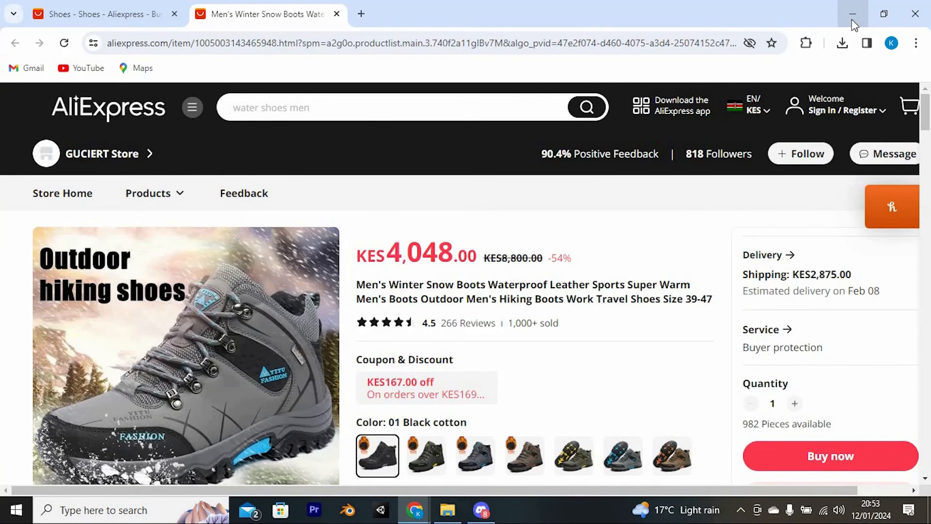
pyautogui.click(854, 13)
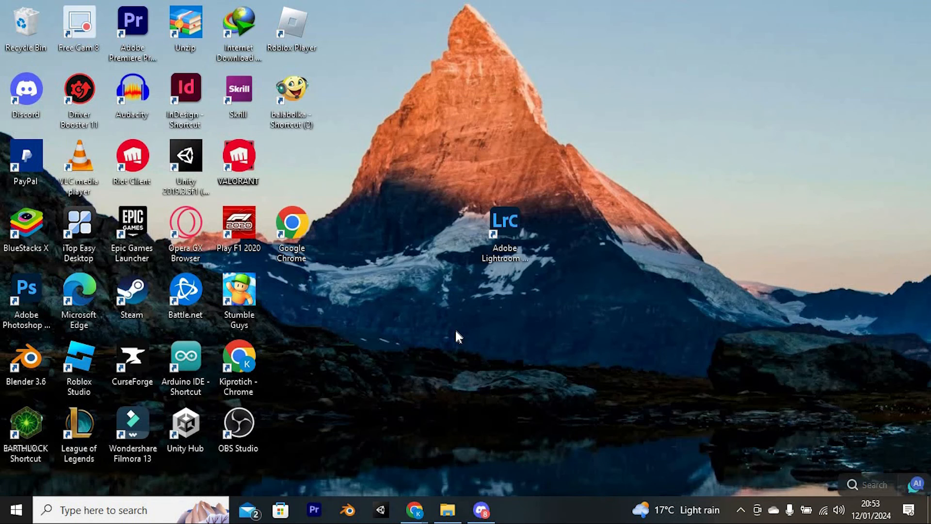